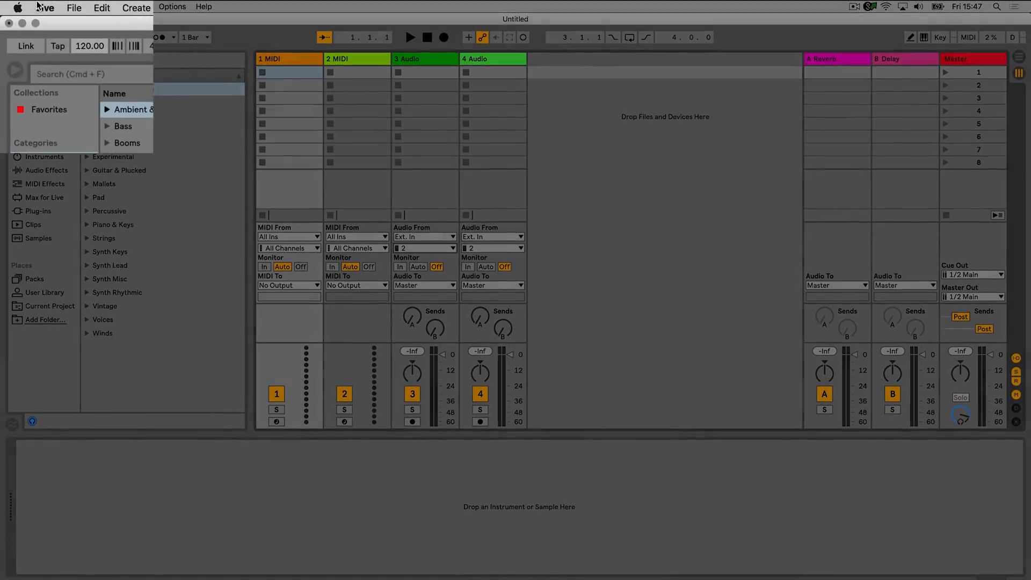
- Bring up Live's Preferences window from the application menu, landing on Look/Feel
click(54, 8)
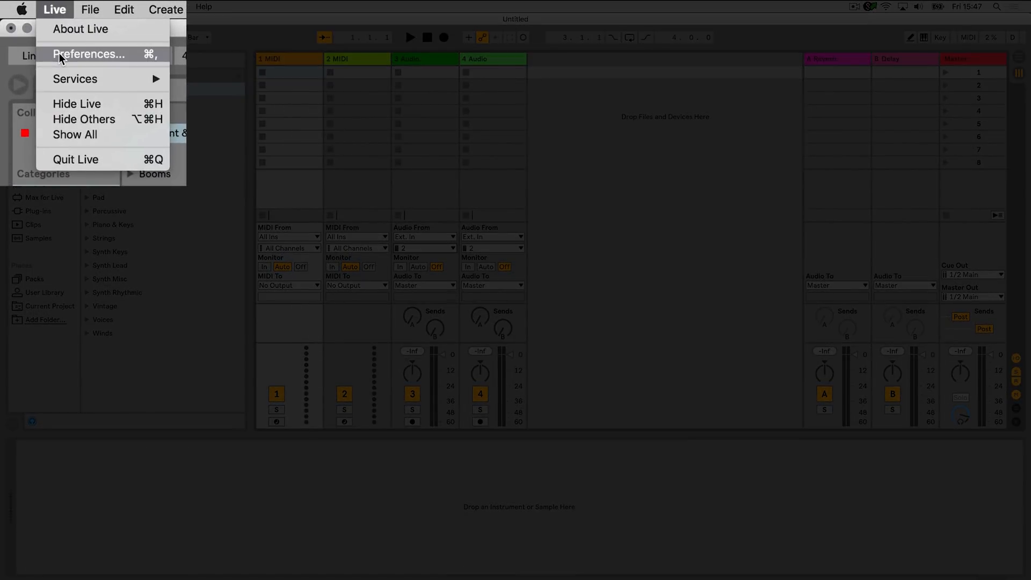
click(89, 54)
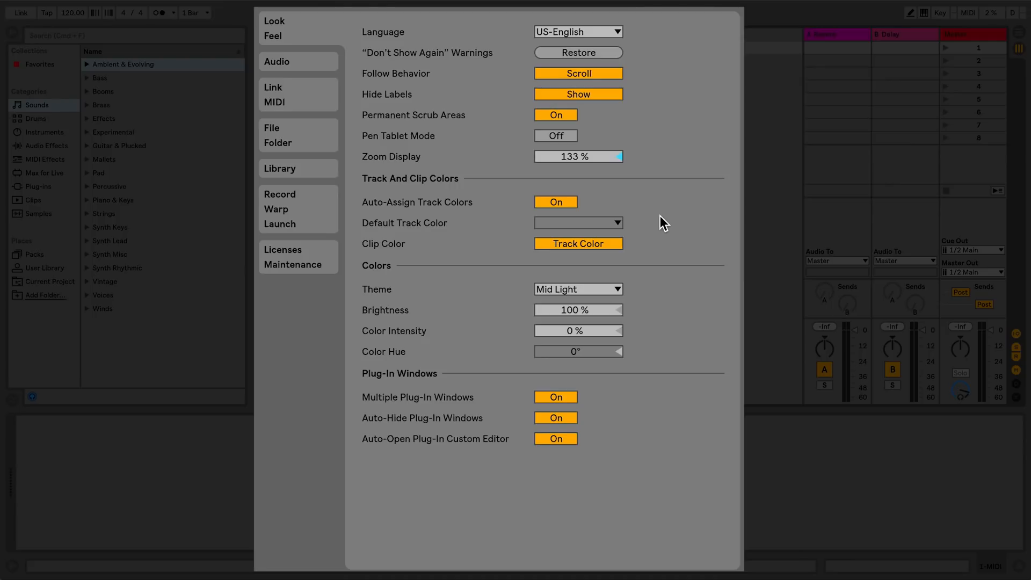
mouse_move(303, 36)
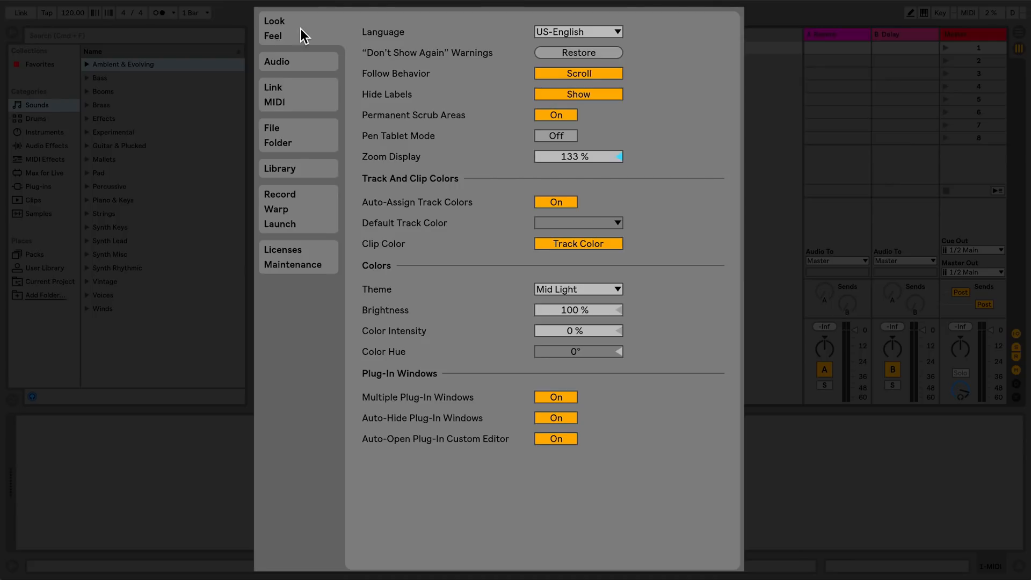
click(277, 62)
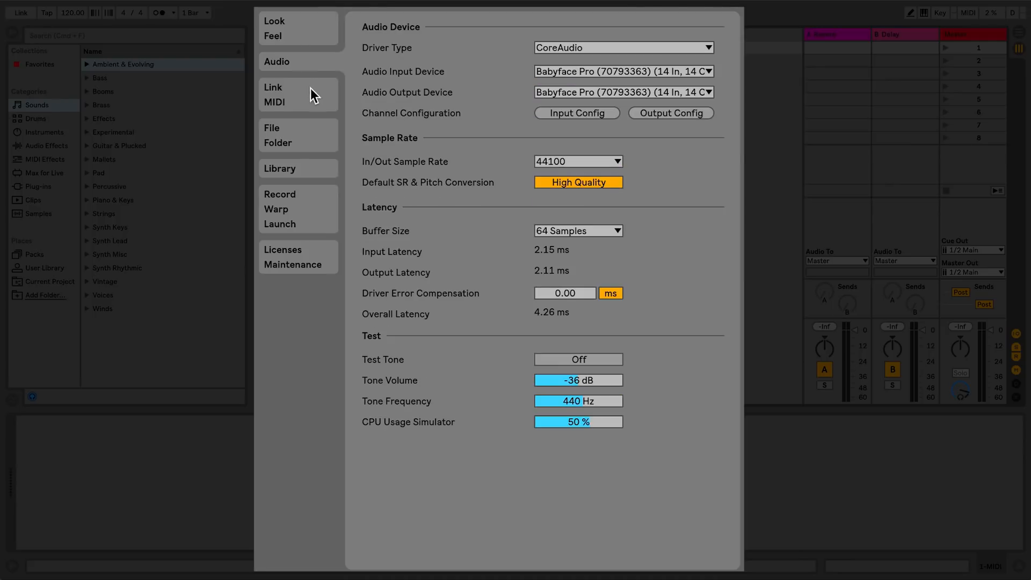
click(273, 87)
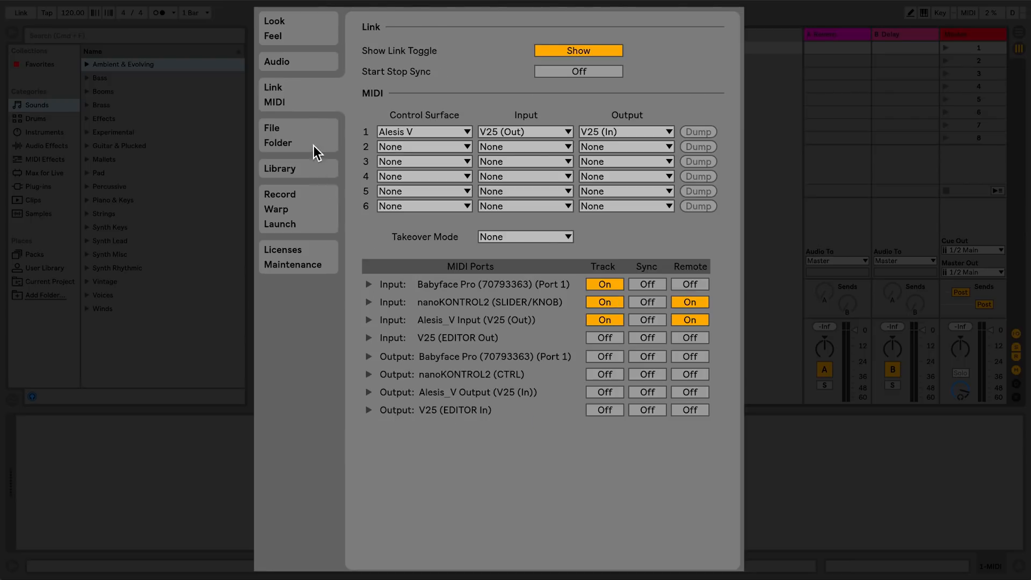
click(280, 168)
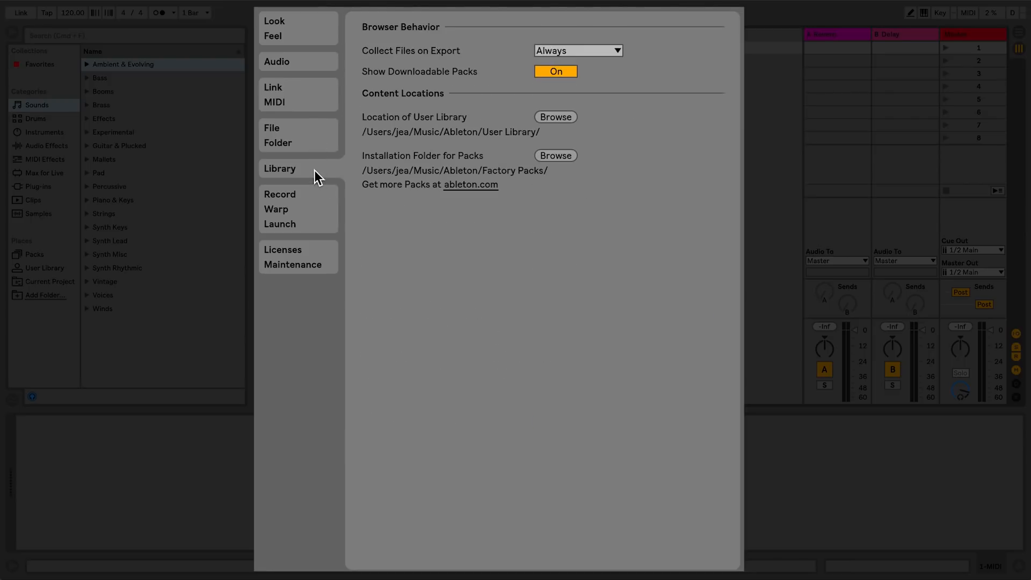
click(279, 194)
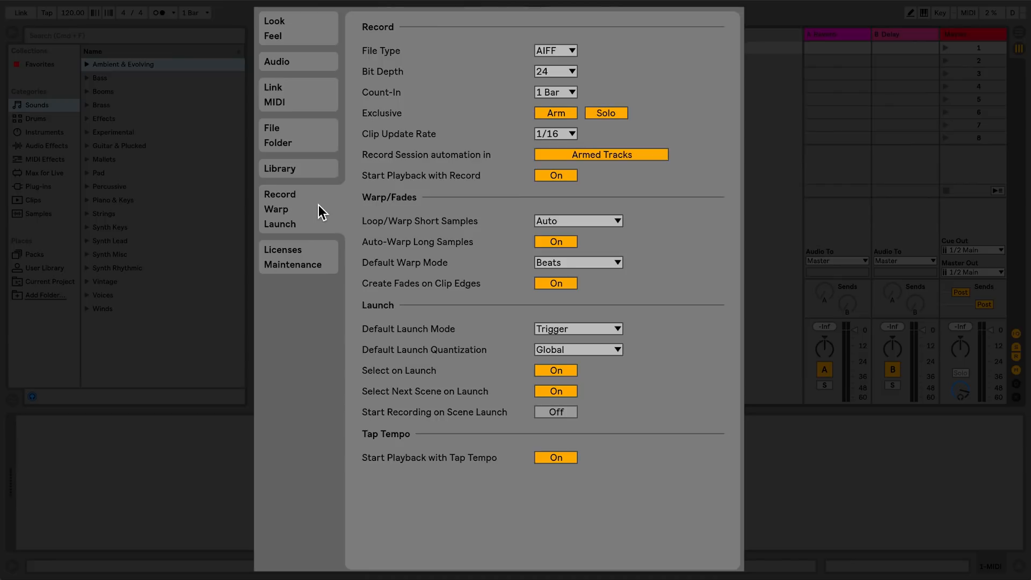
click(282, 250)
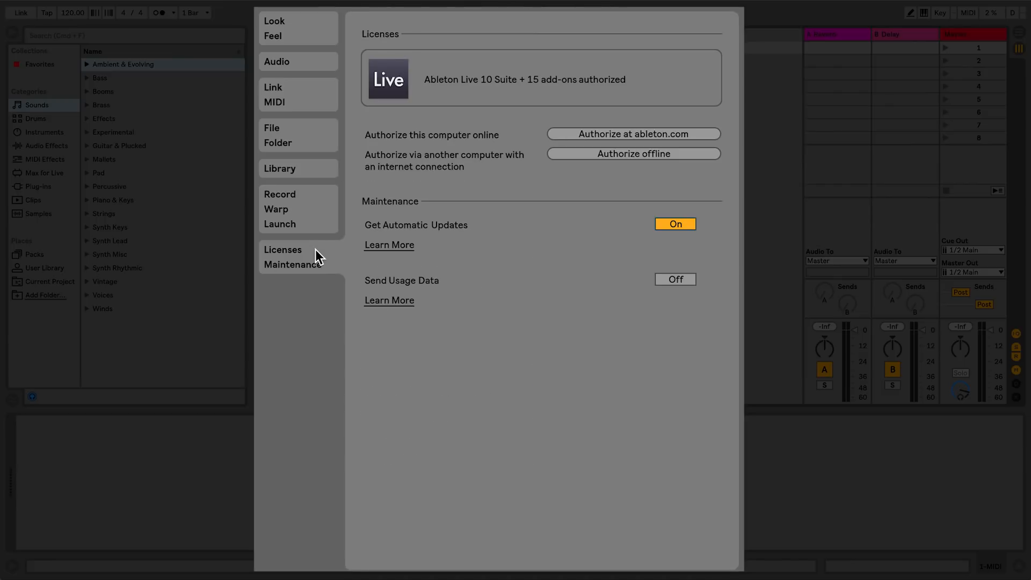
mouse_move(332, 38)
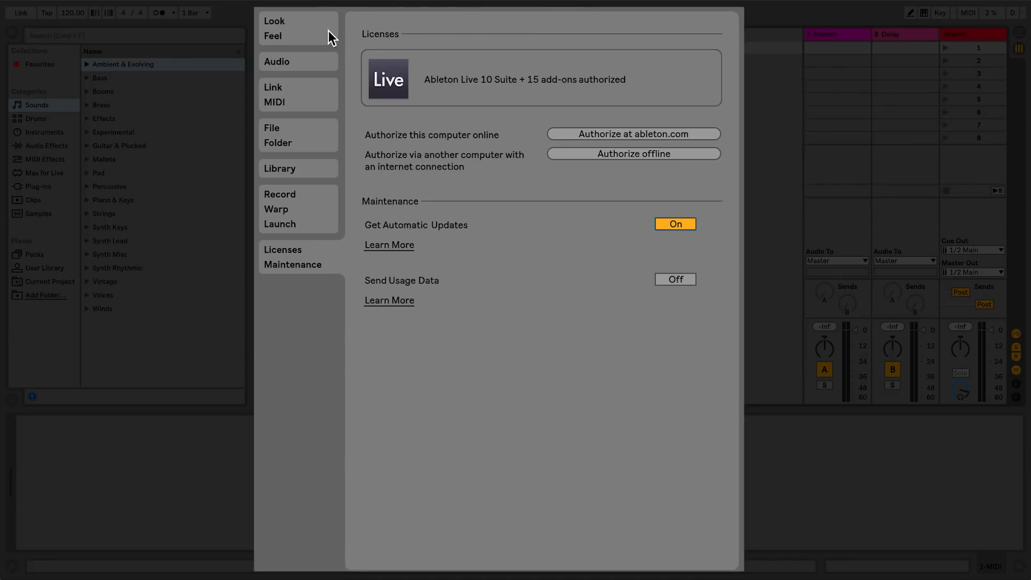
click(274, 21)
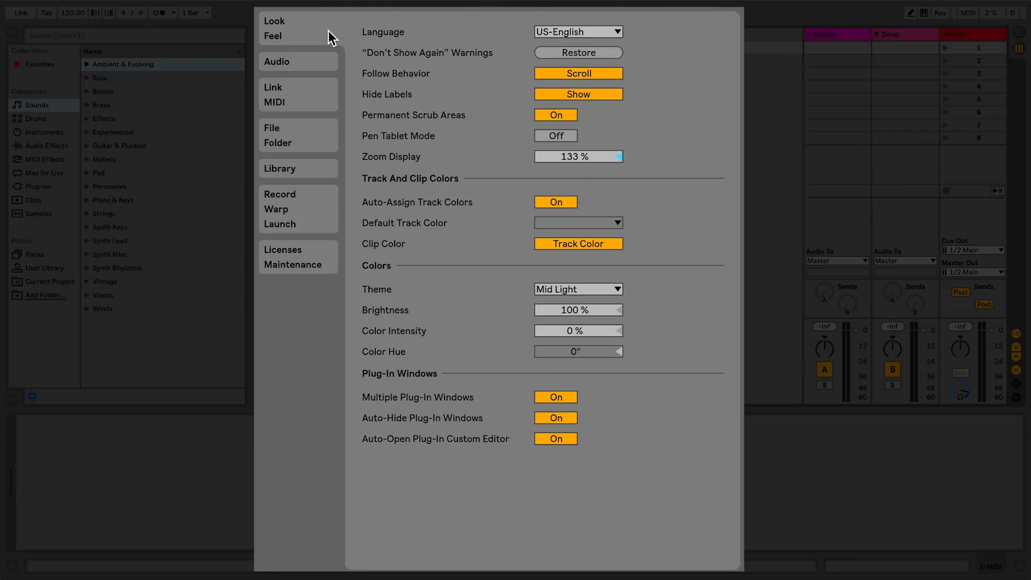
mouse_move(595, 37)
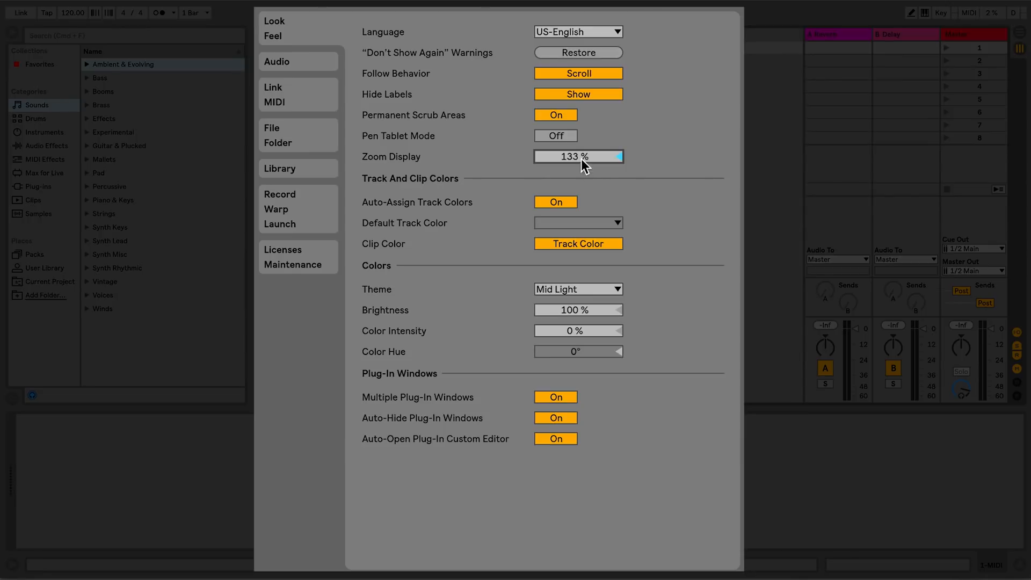
mouse_move(591, 200)
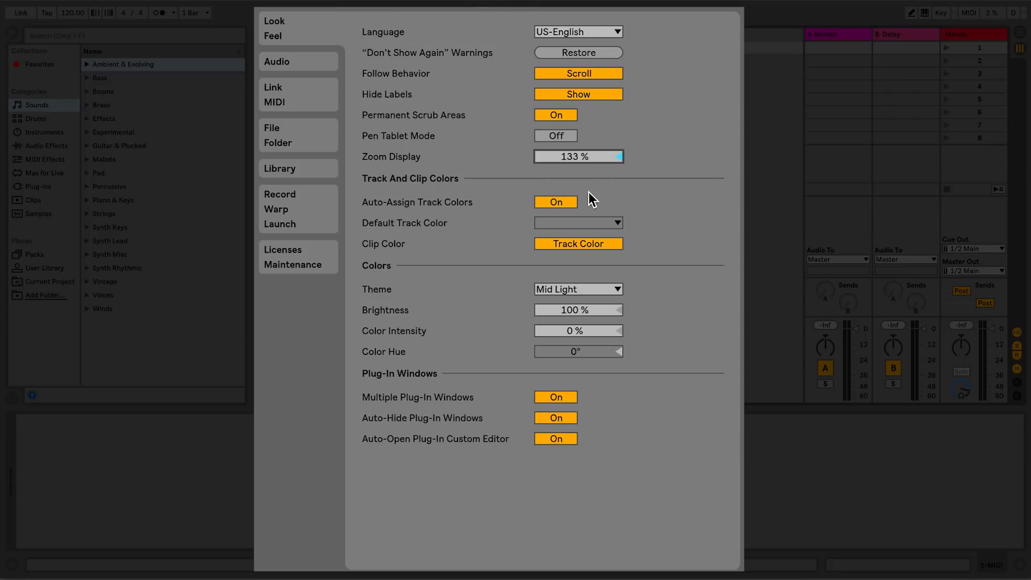
- Try the Mid Dark and Dark themes, restore Mid Light, then move to the Audio preferences
click(578, 289)
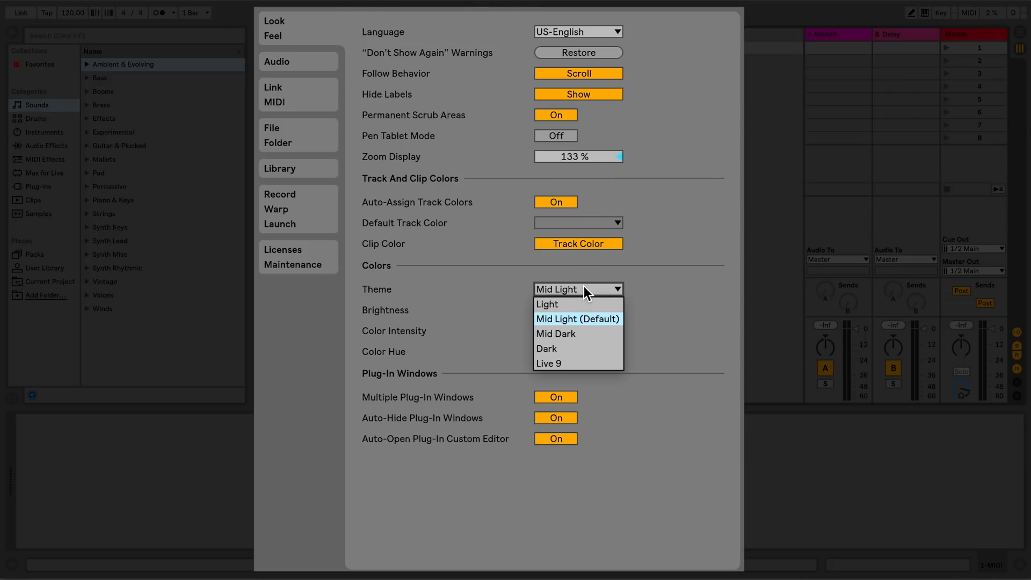
click(556, 333)
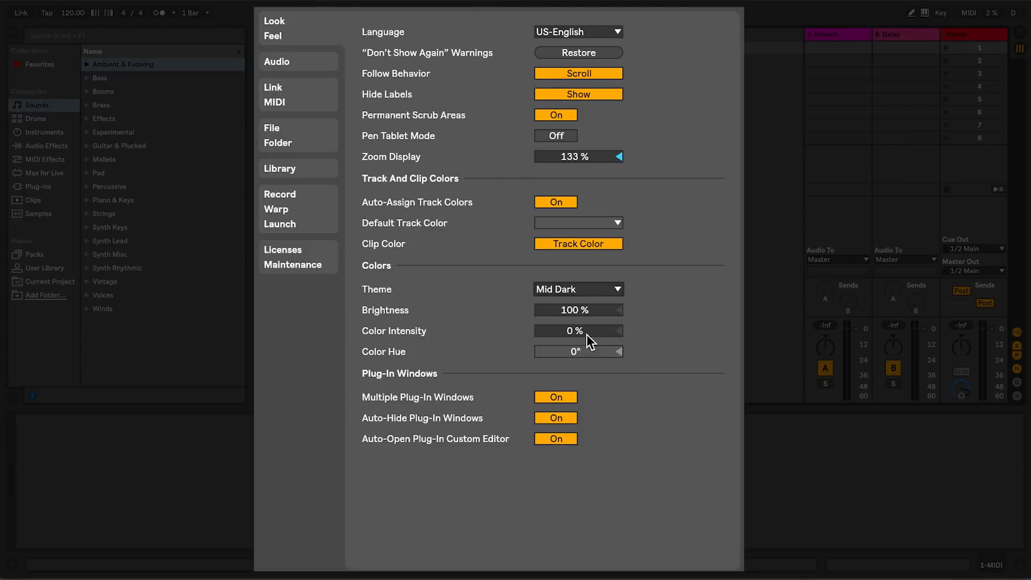
click(578, 289)
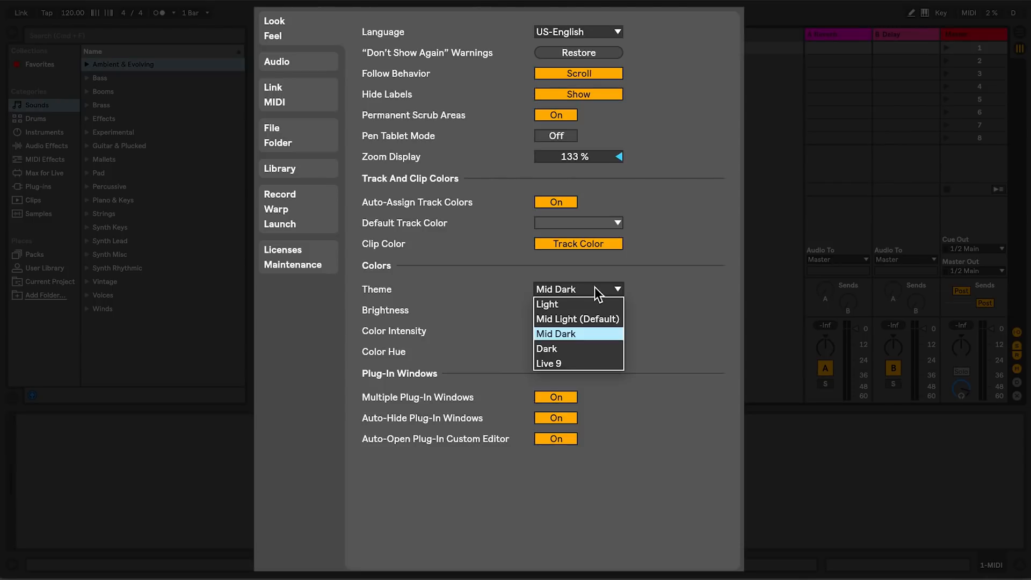
click(547, 348)
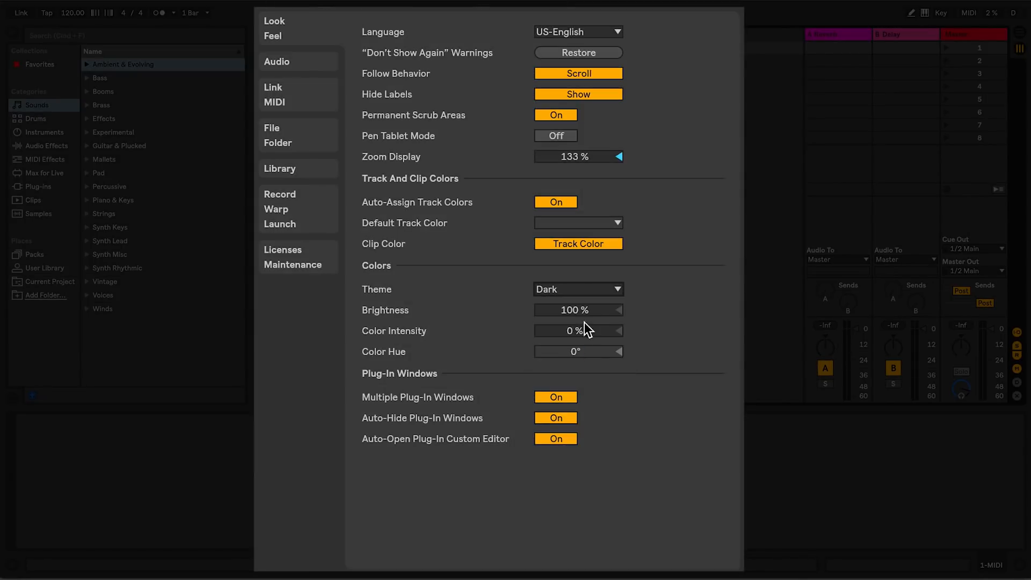
click(576, 289)
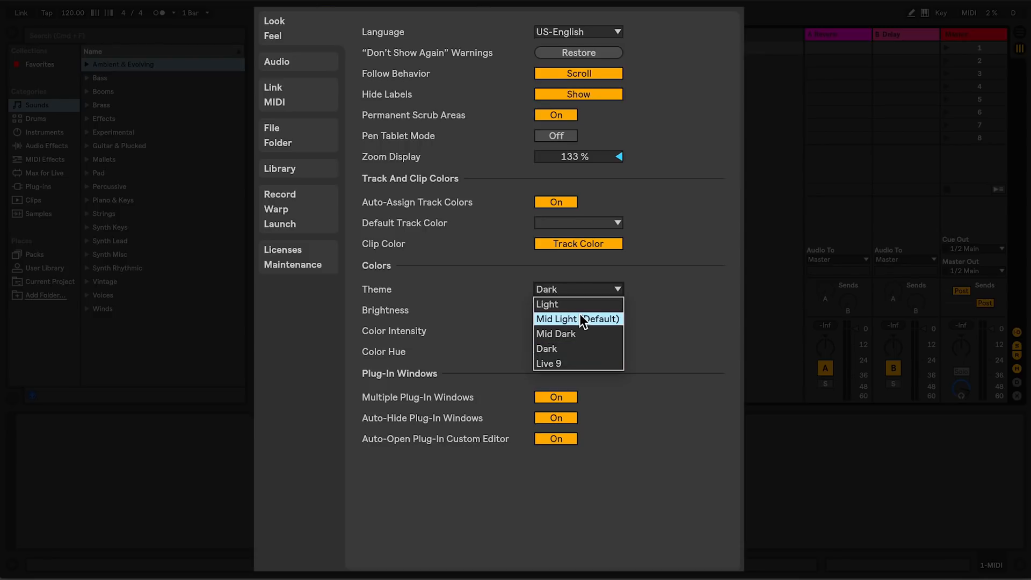
click(578, 319)
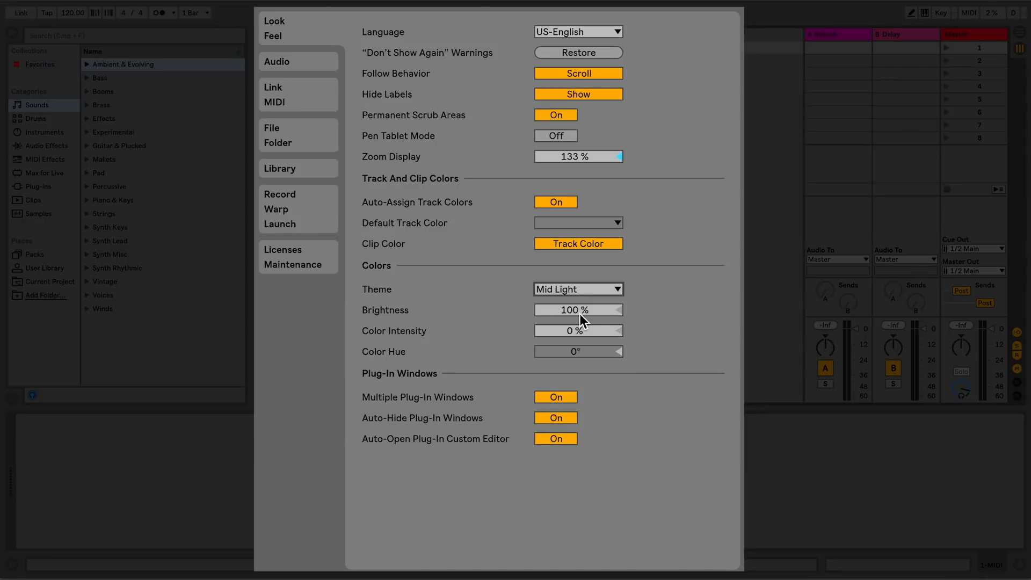
mouse_move(580, 419)
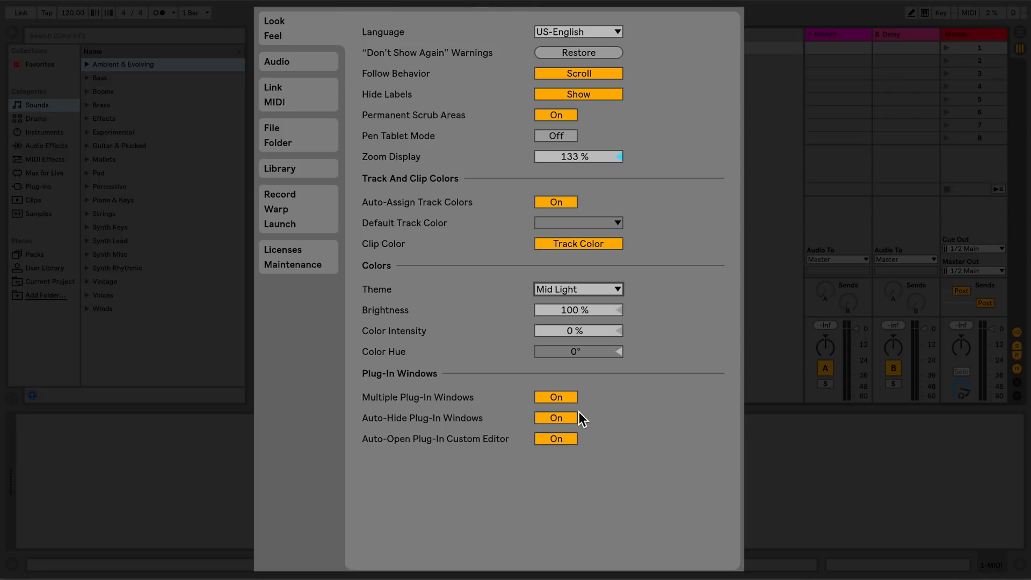
click(278, 61)
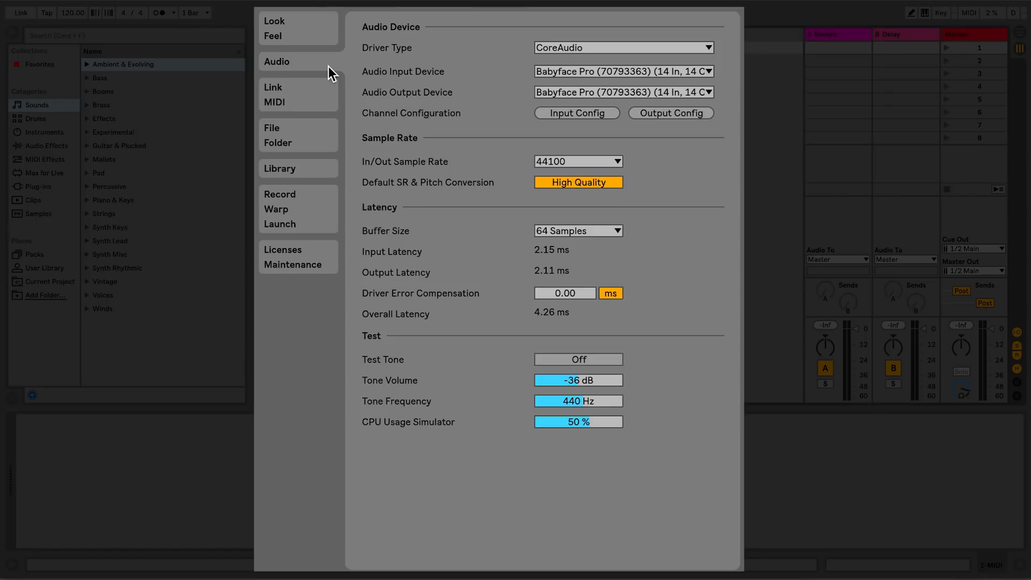
mouse_move(465, 95)
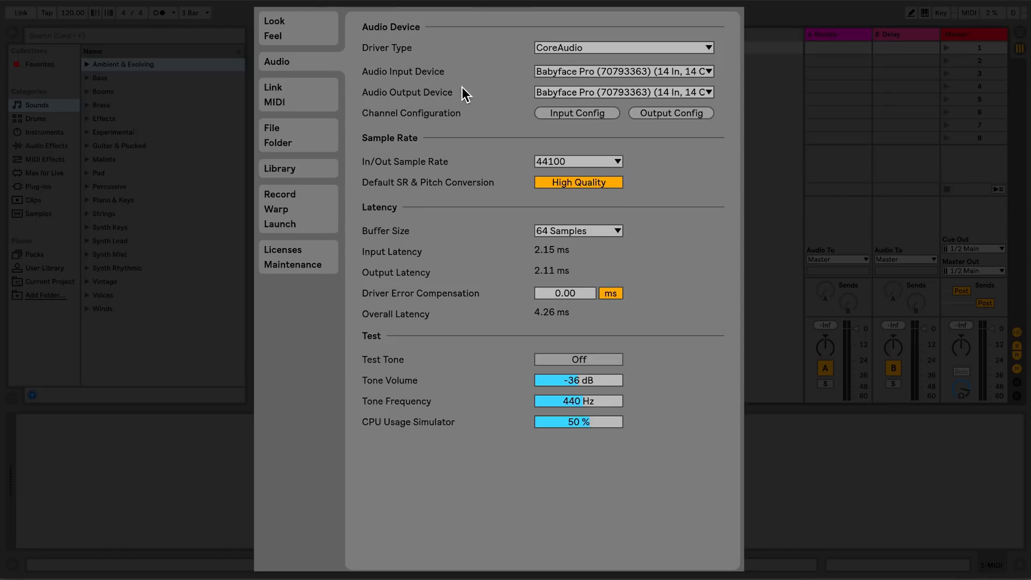
mouse_move(477, 157)
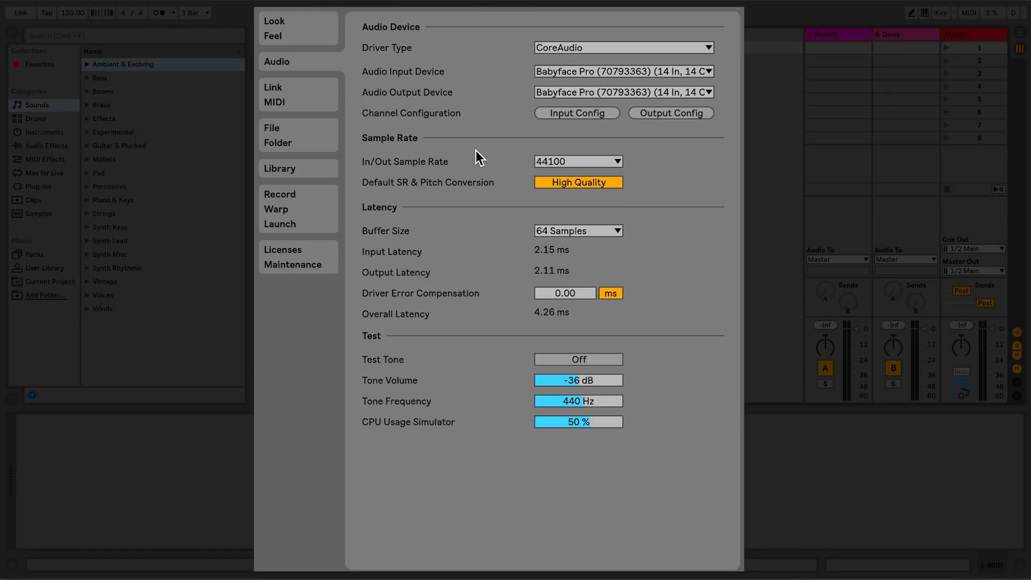
mouse_move(474, 259)
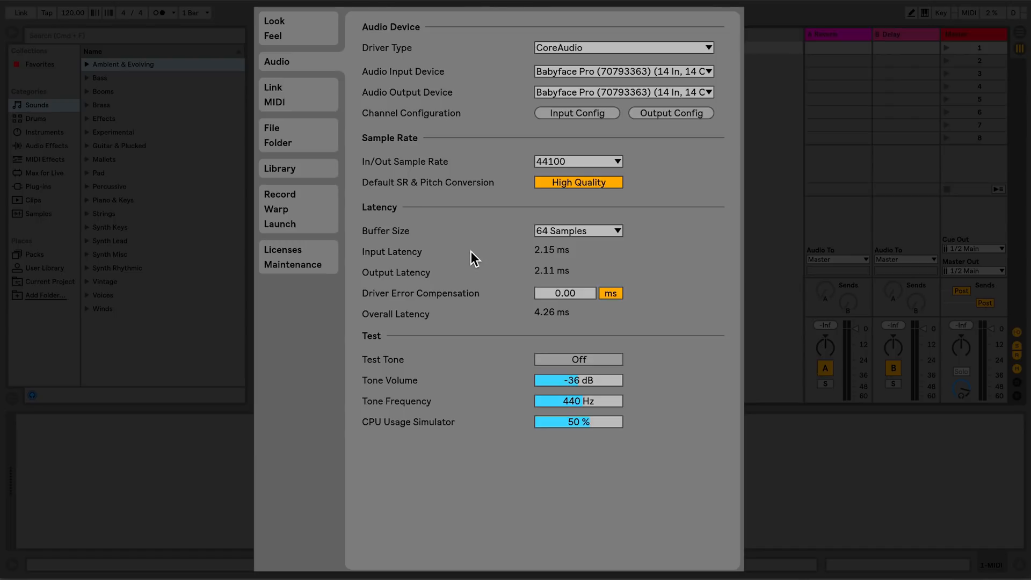
mouse_move(446, 373)
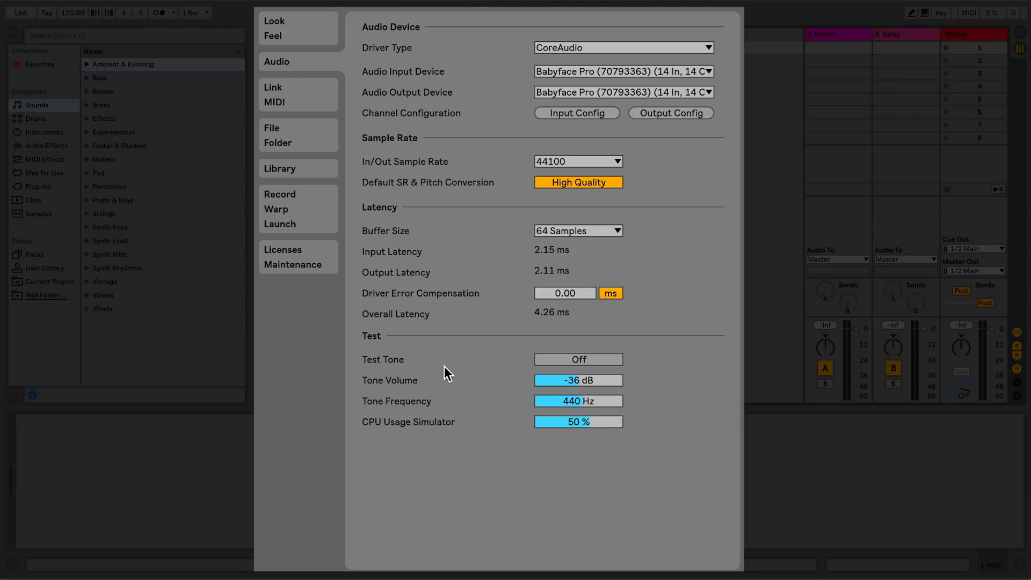
mouse_move(458, 369)
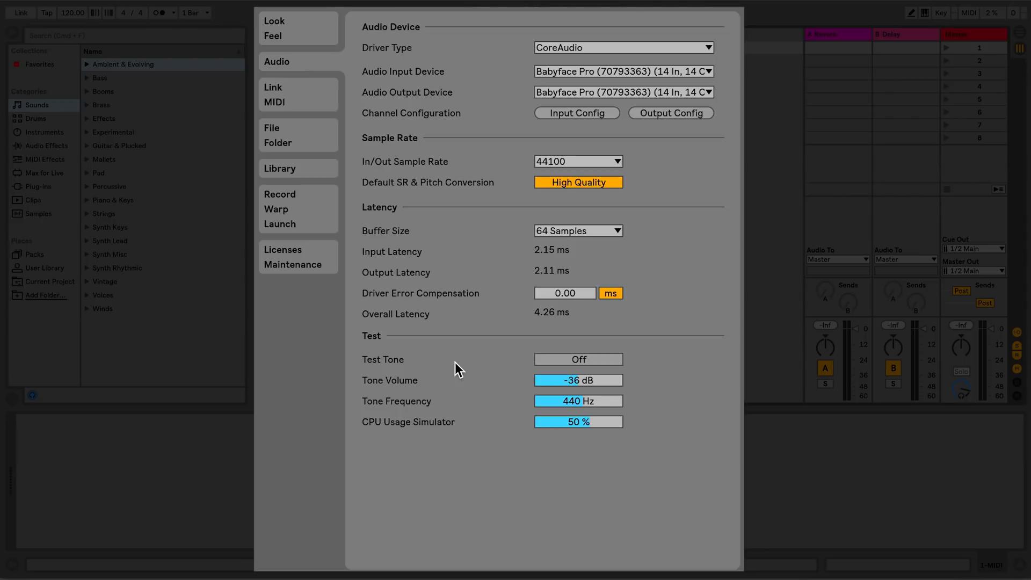
- Show the Link/MIDI preferences with control surface and MIDI port settings
click(271, 87)
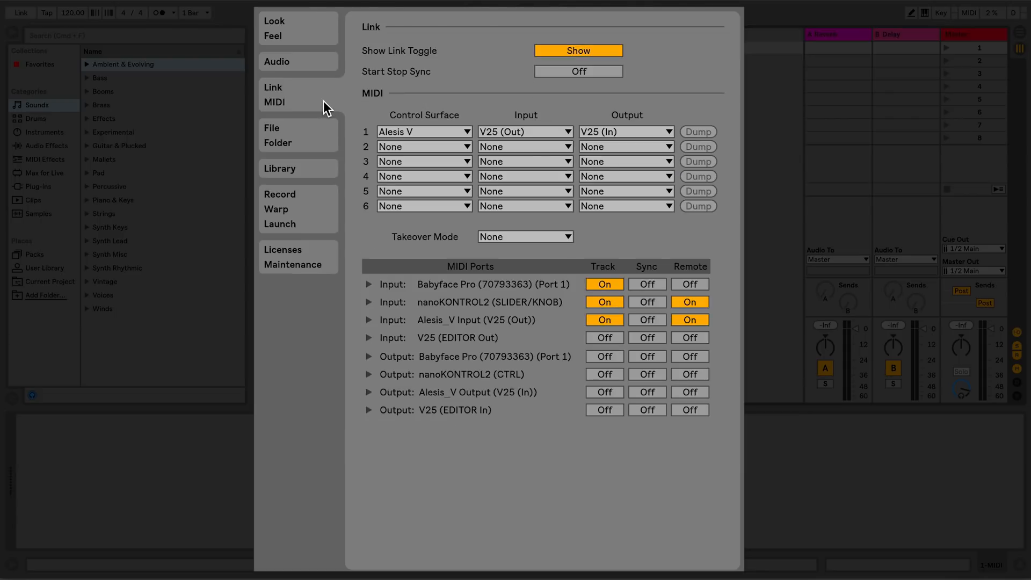
mouse_move(385, 106)
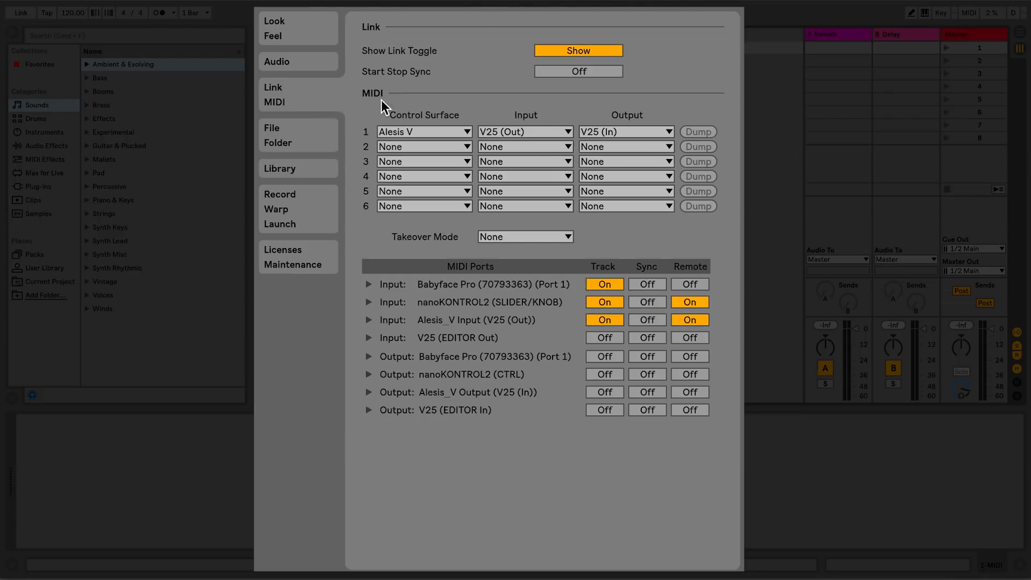
mouse_move(420, 102)
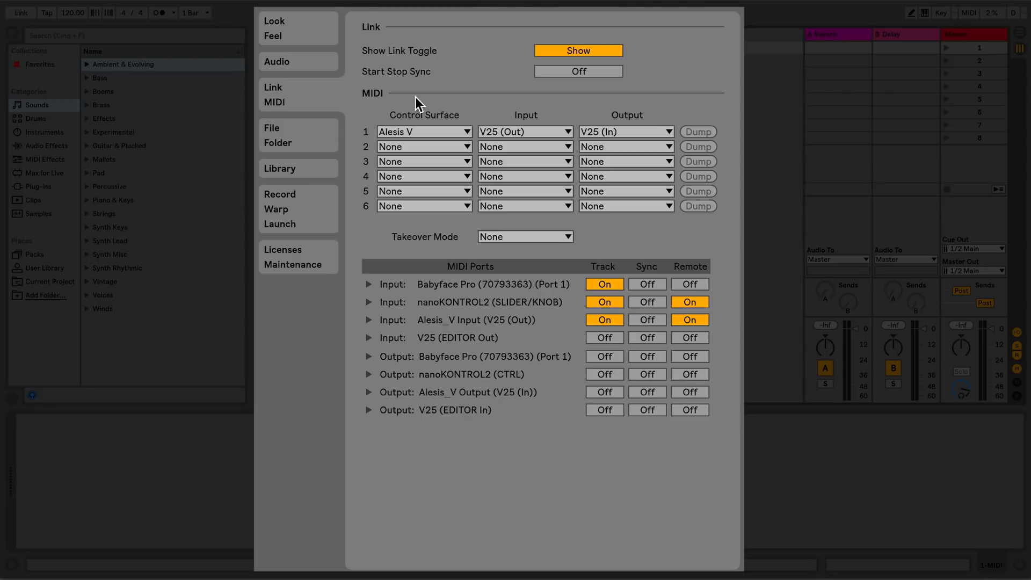
mouse_move(424, 104)
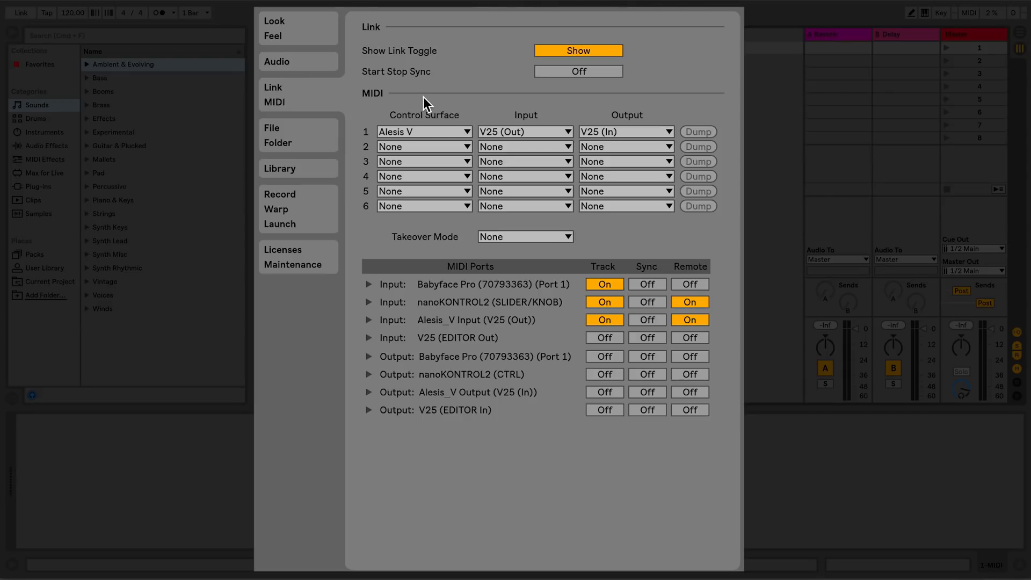
mouse_move(316, 139)
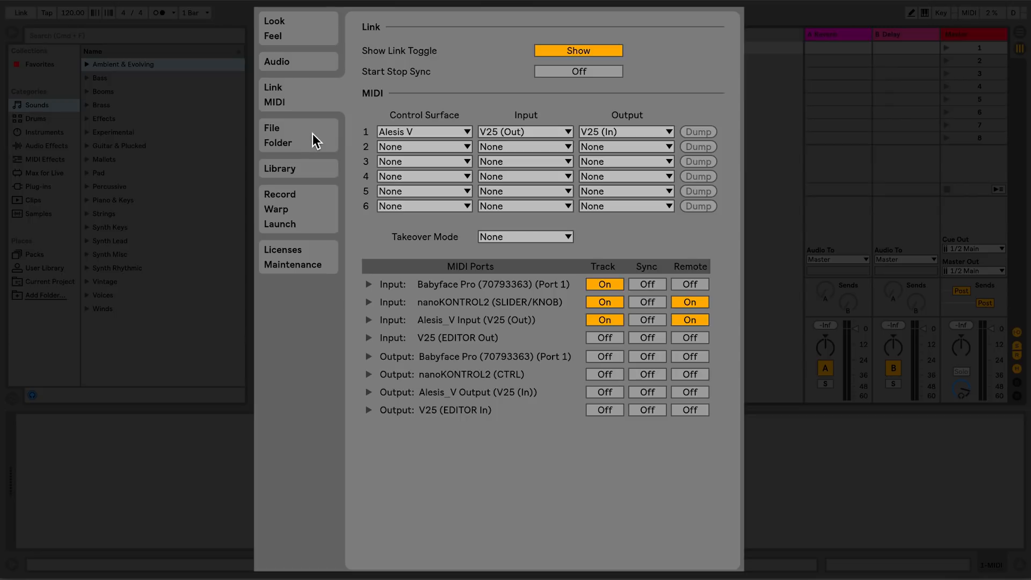
- Show the File/Folder preferences with cache, analysis and plug-in sources
click(277, 142)
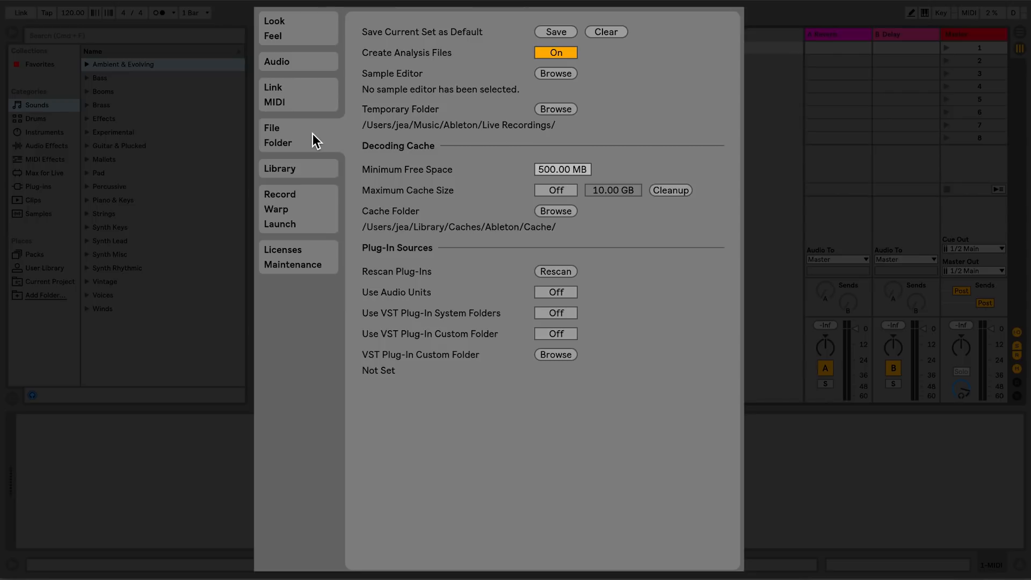
- Show the Library preferences with browser behaviour and User Library and Packs locations
click(280, 168)
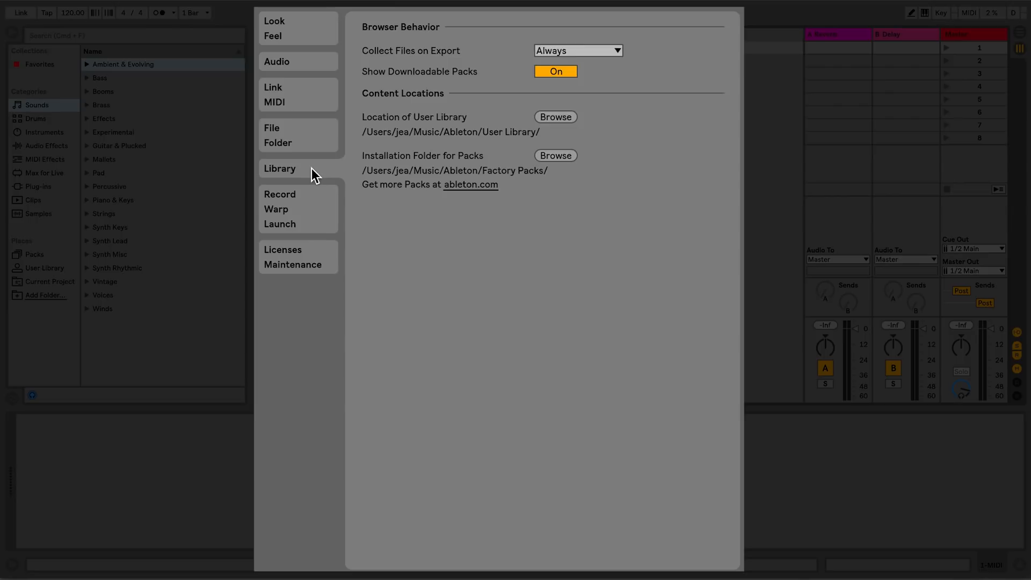
mouse_move(319, 220)
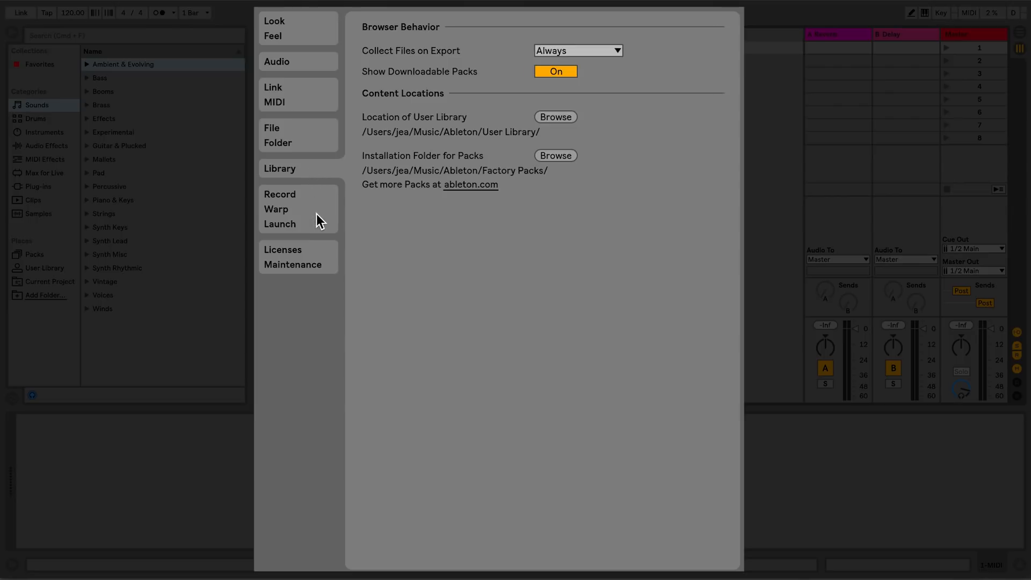
- Visit the Record/Warp/Launch preferences, then the Licenses/Maintenance page showing Live 10 Suite authorization
click(280, 194)
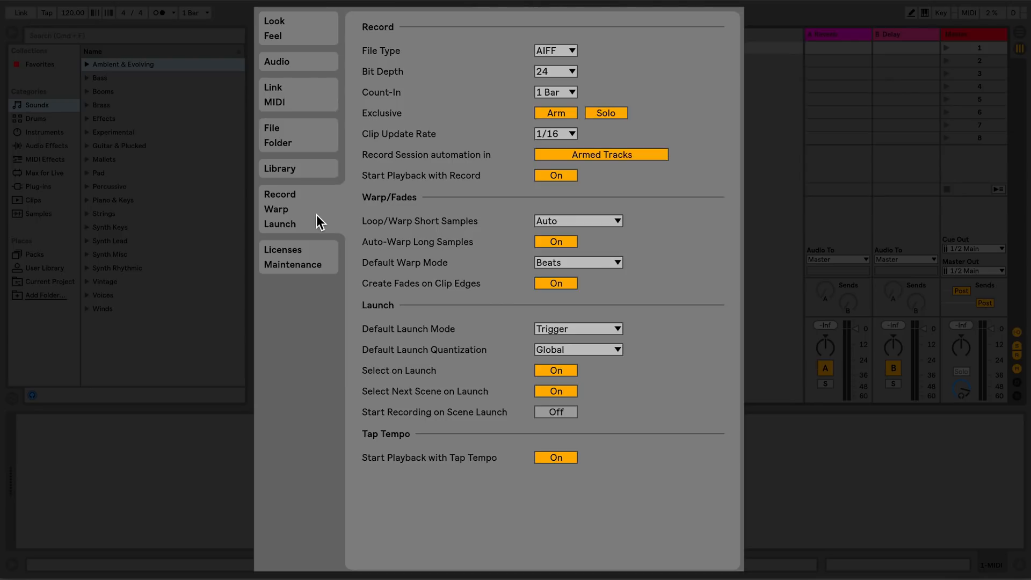
mouse_move(318, 252)
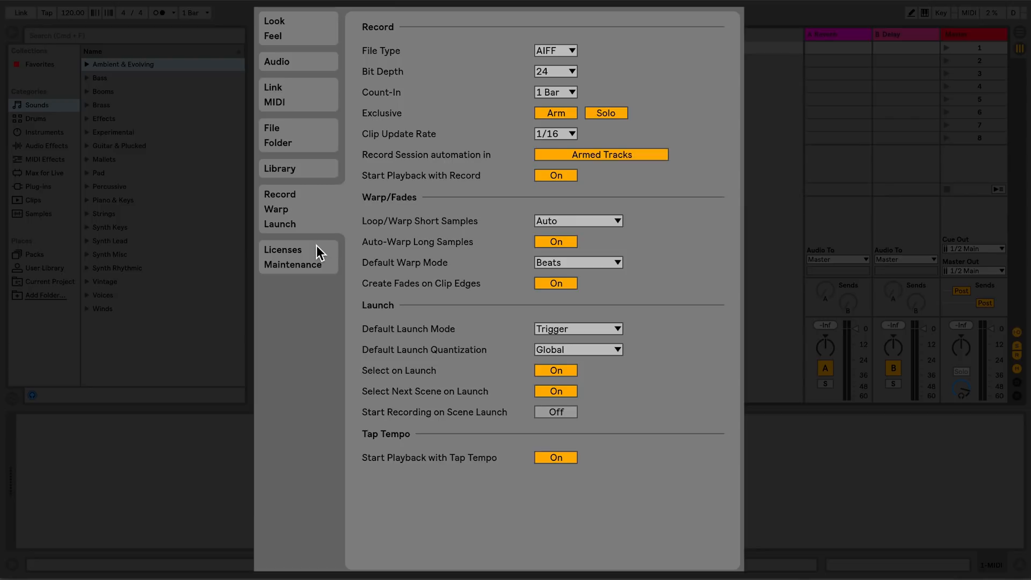
click(284, 249)
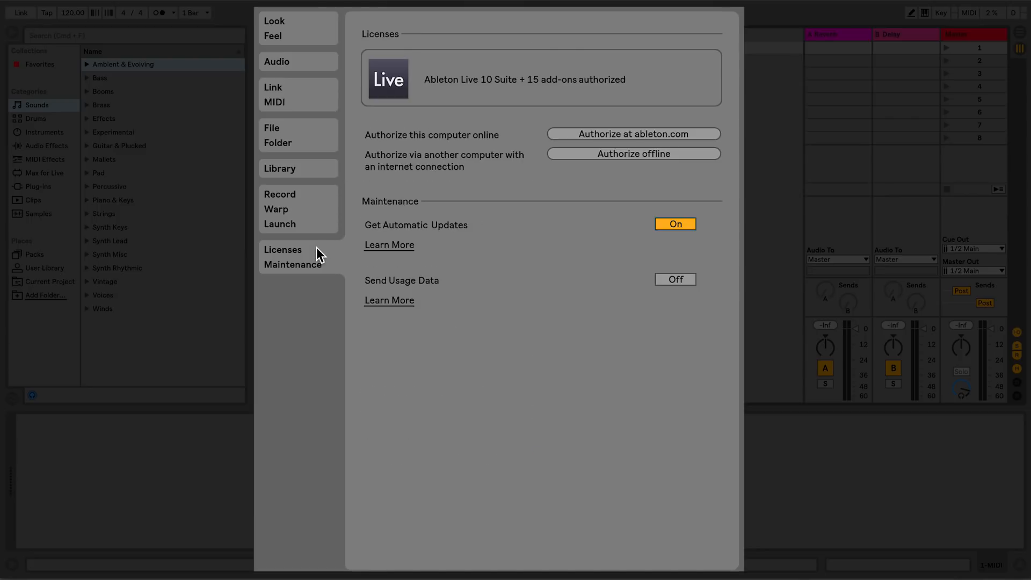